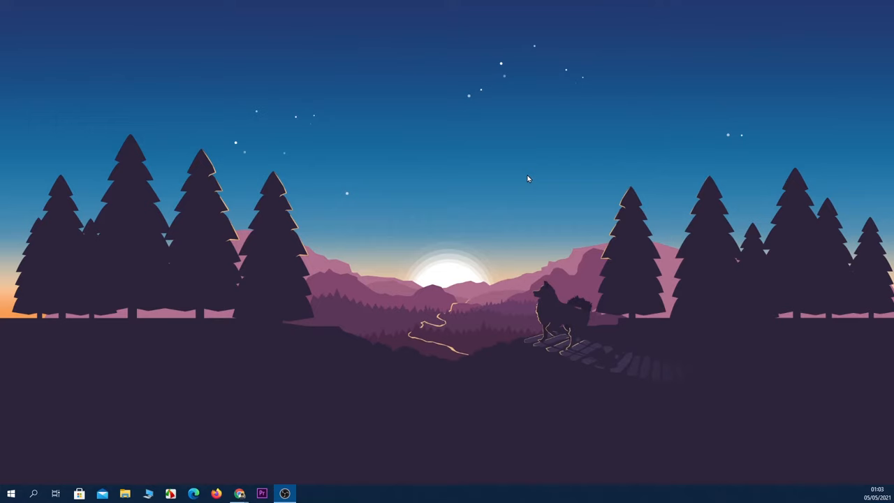
Step: Search the Start menu for 'fax' to find Windows Fax and Scan
left_click(11, 494)
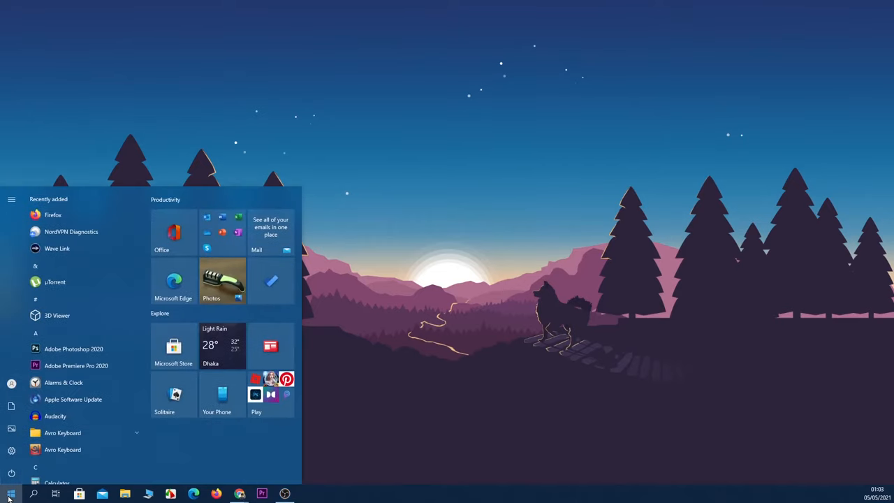
type("fax")
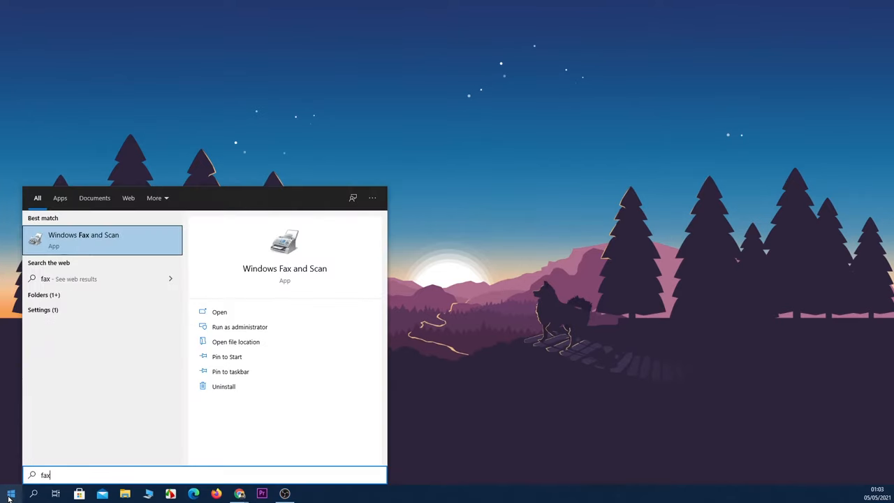
mouse_move(70, 240)
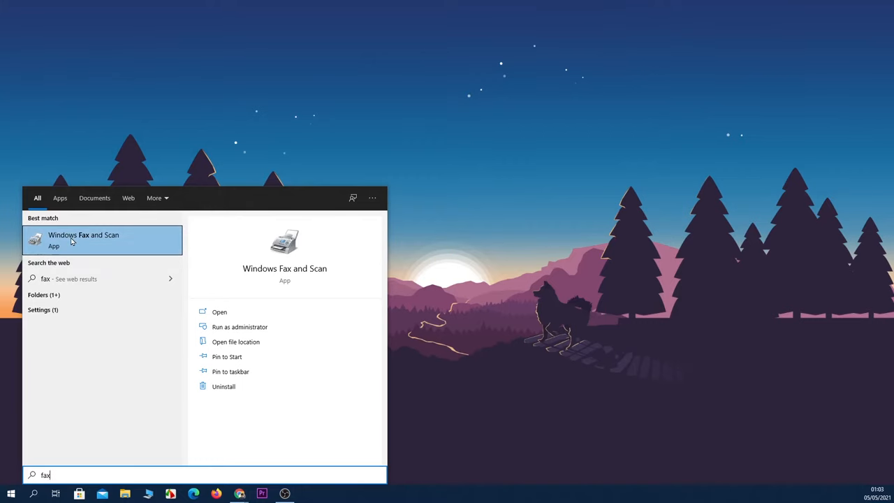
mouse_move(140, 243)
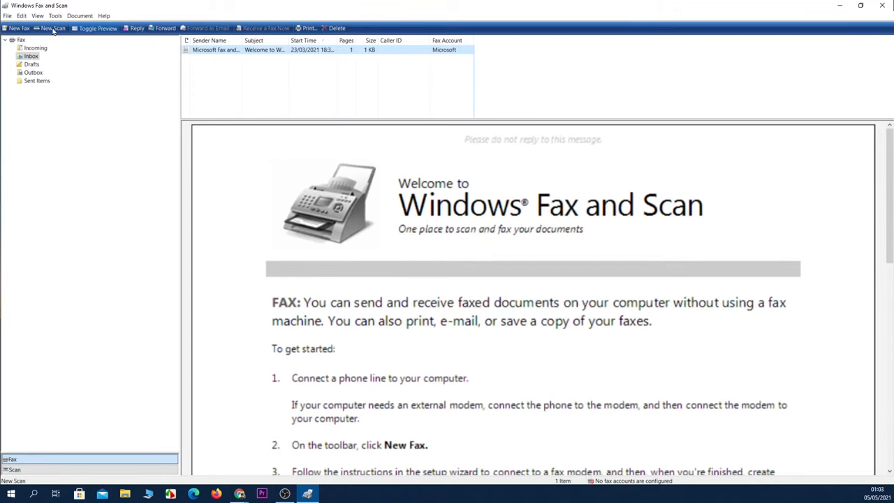
Step: Start a new colour flatbed scan at 200 DPI saved as a JPG file
left_click(51, 28)
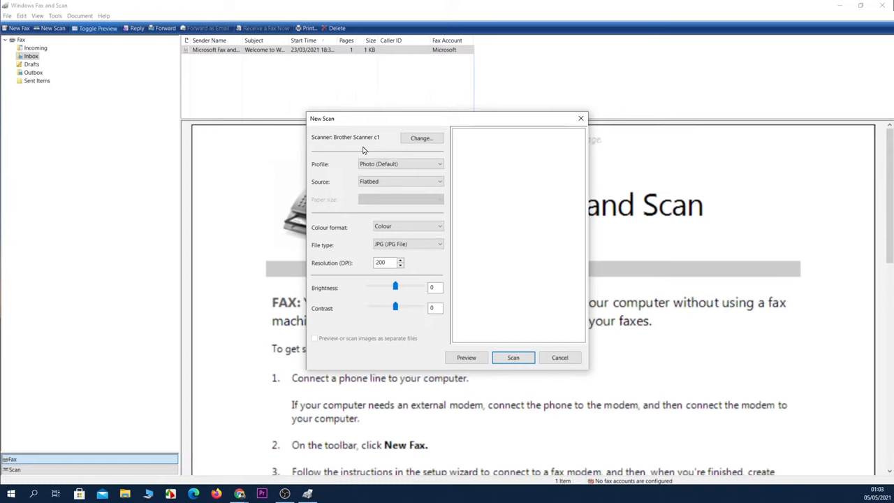
mouse_move(335, 236)
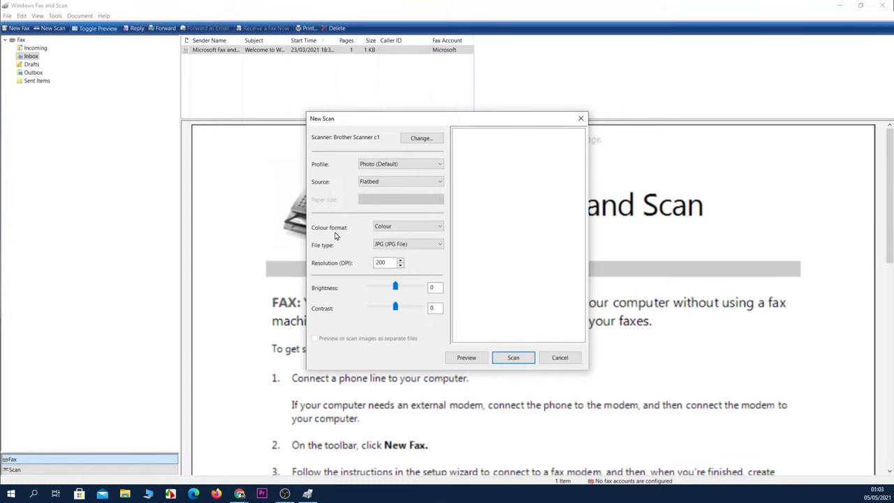
left_click(439, 243)
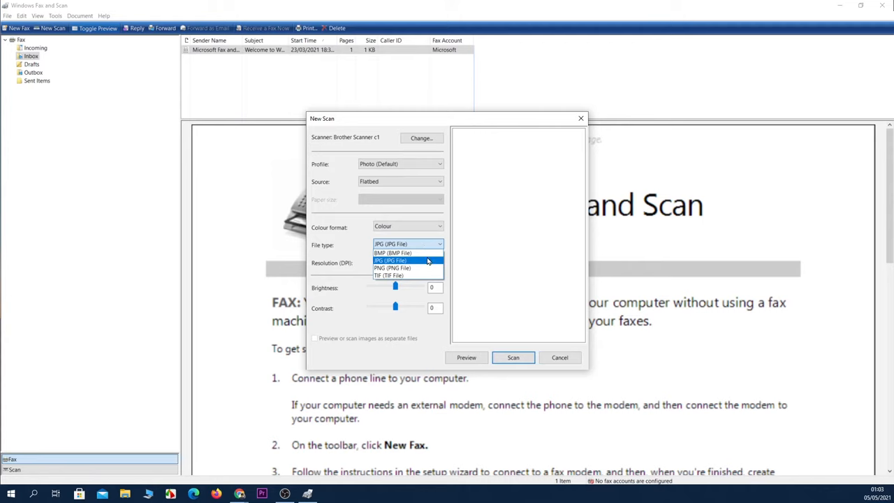
left_click(391, 261)
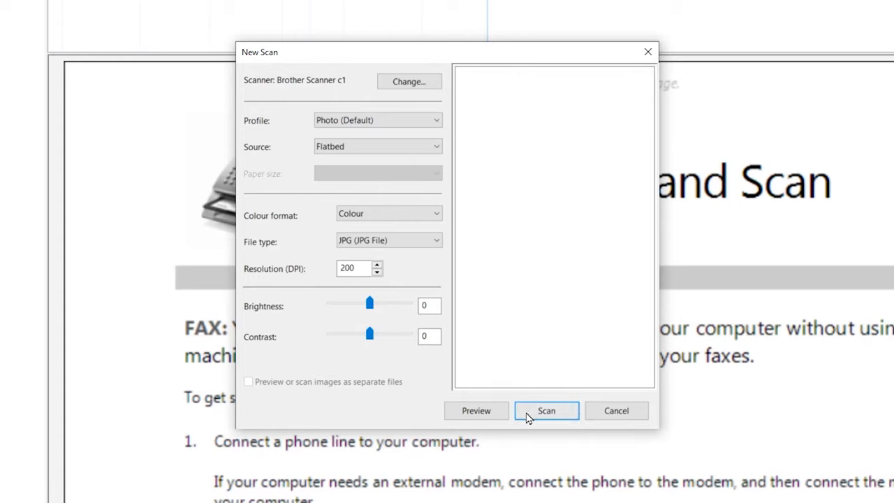
left_click(546, 410)
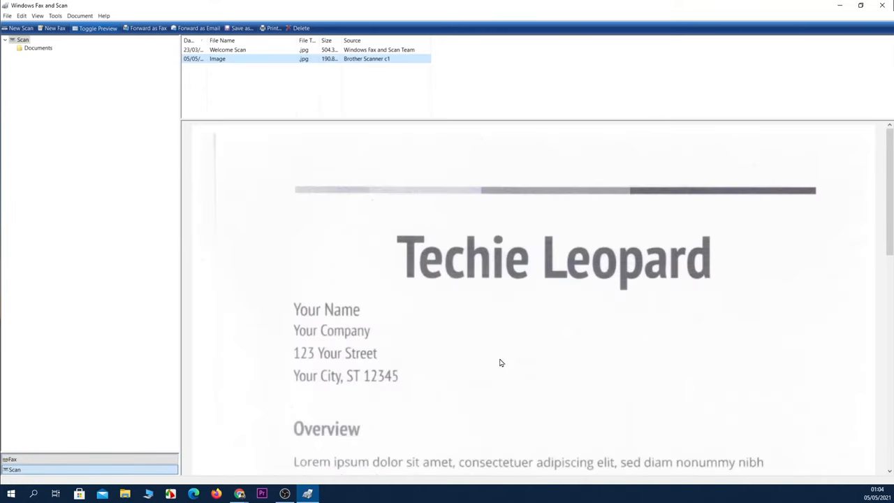
Step: Scroll the preview of the newly scanned Image item
scroll("down", 3)
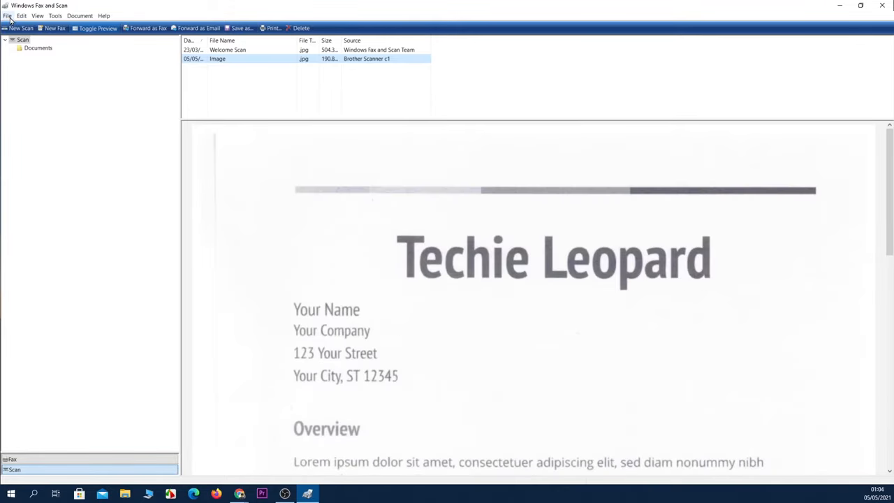
Step: Save a copy of the scan as the JPEG 'our doc' in Scanned Documents
left_click(6, 16)
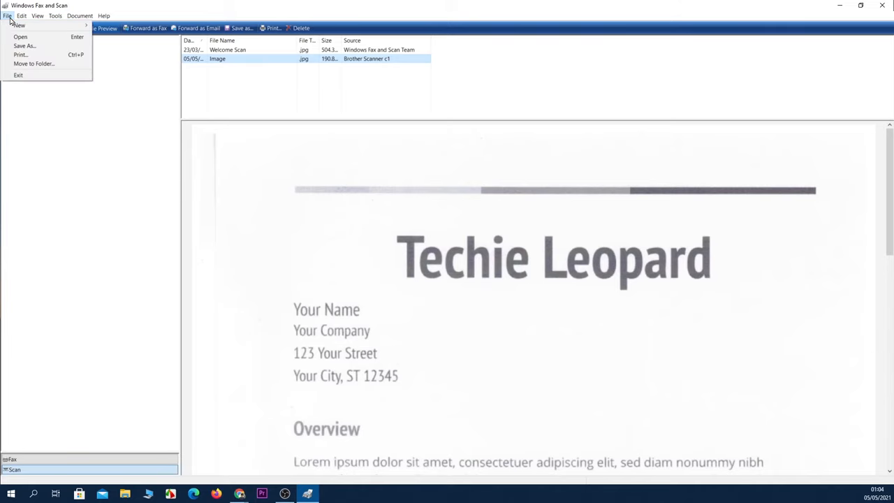
mouse_move(25, 44)
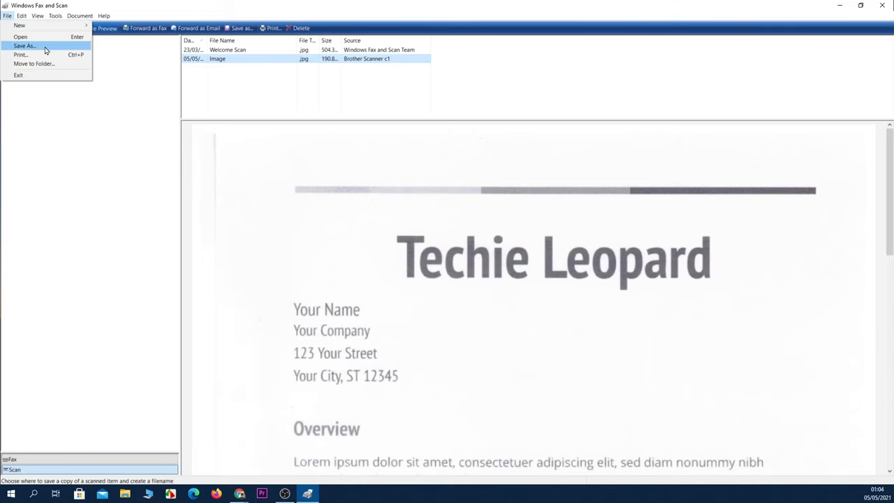
left_click(25, 45)
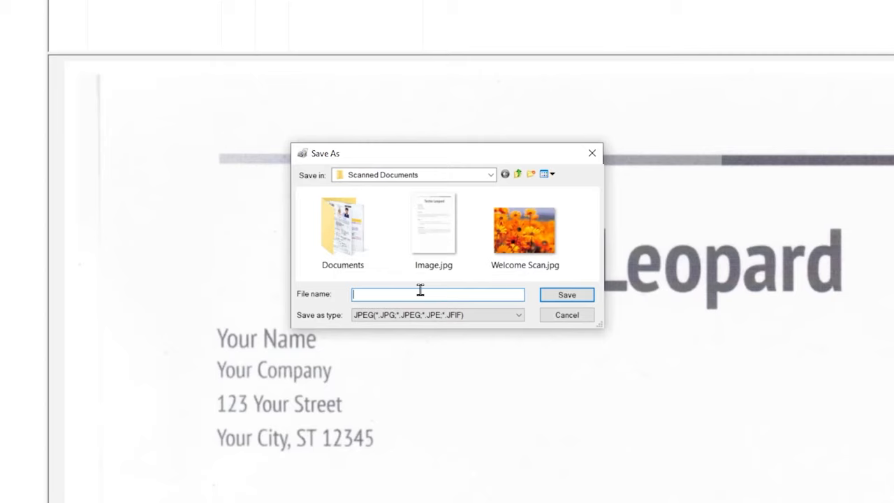
left_click(433, 227)
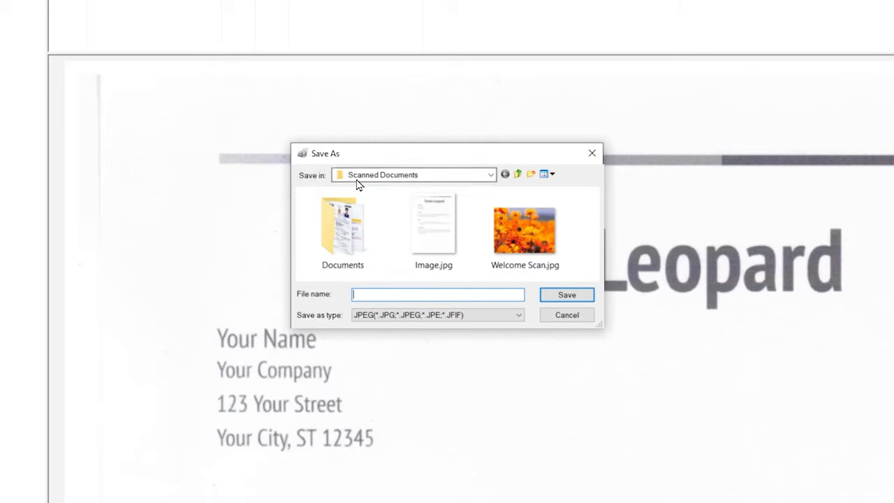
left_click(433, 224)
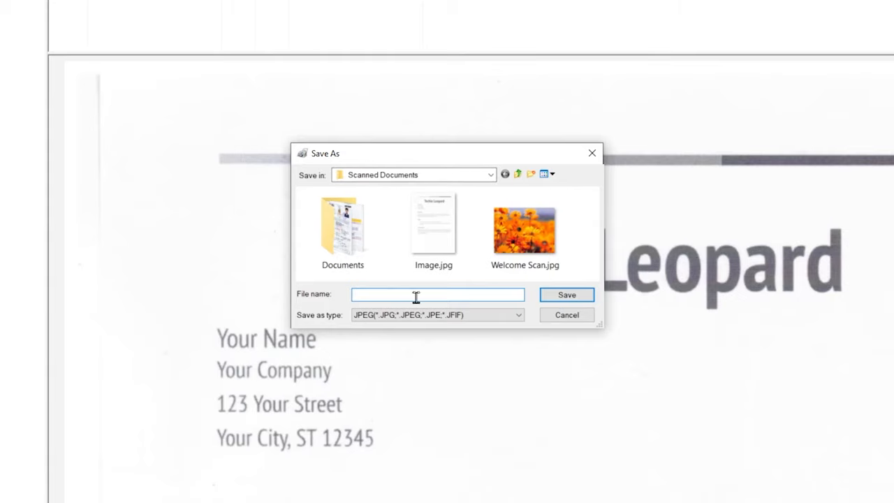
type("our doc")
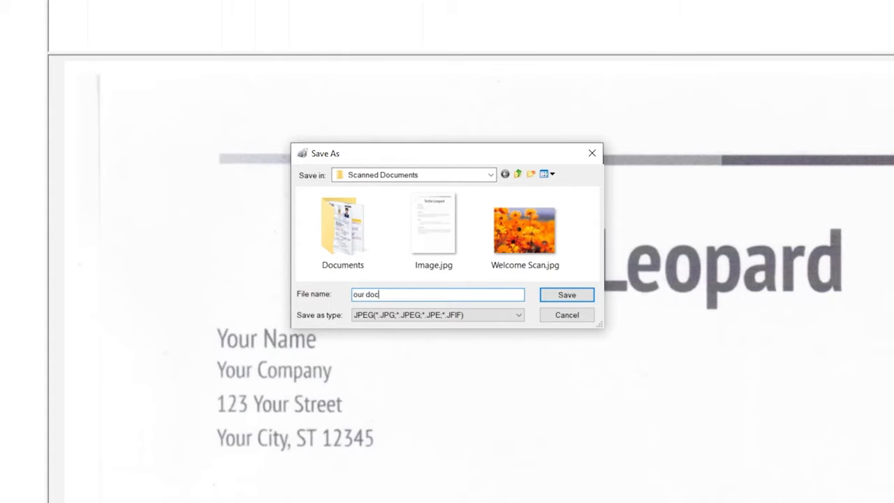
left_click(567, 294)
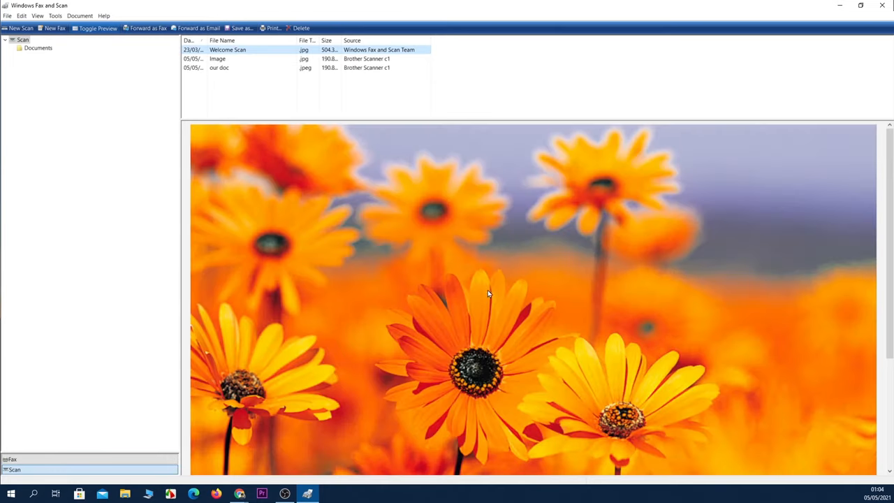
Step: Open 'our doc.jpeg' from Documents > Scanned Documents in Photos
left_click(125, 494)
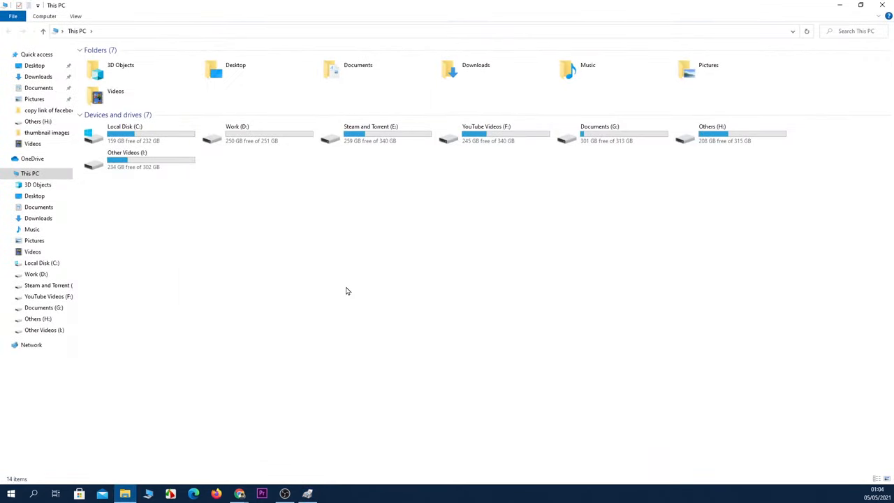
left_click(39, 86)
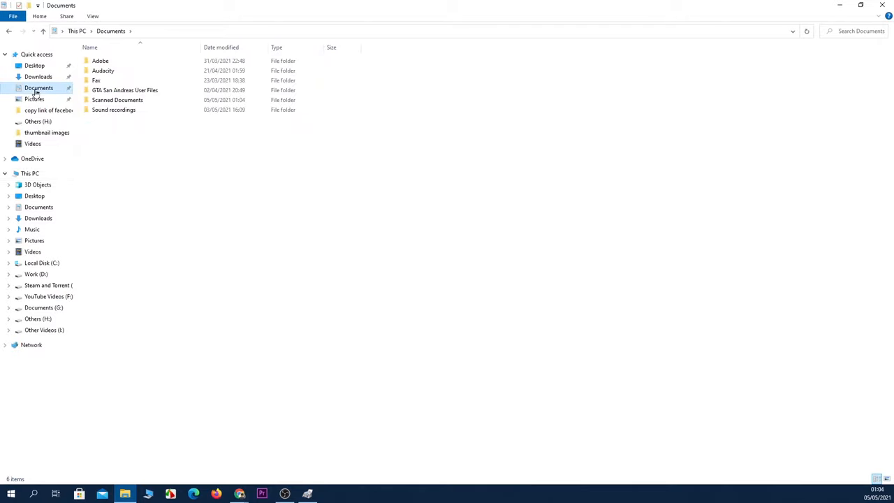
double_click(117, 100)
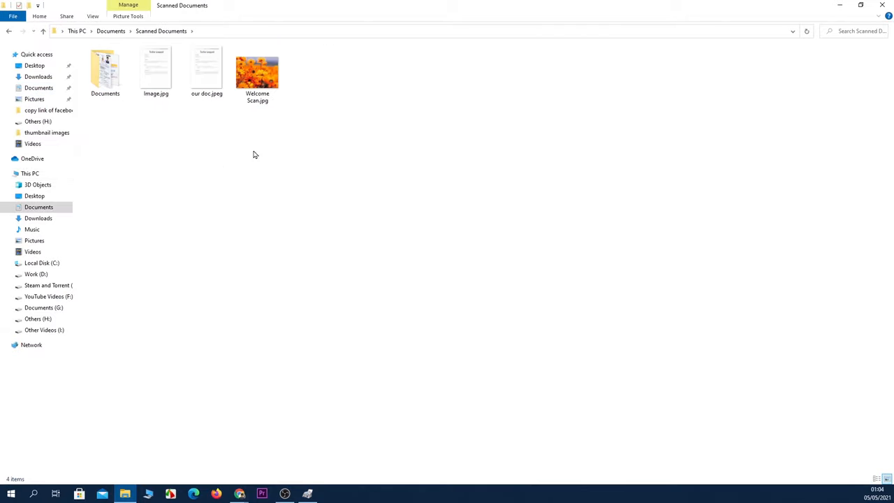
left_click(206, 70)
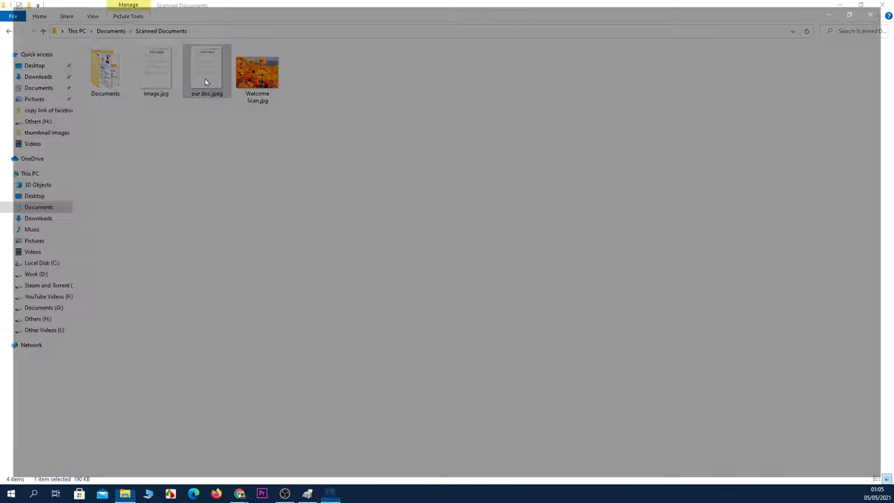
double_click(207, 69)
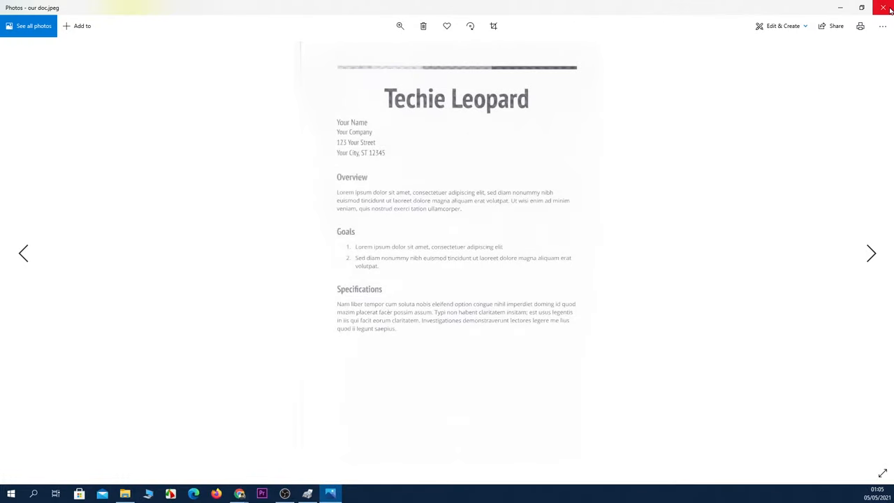